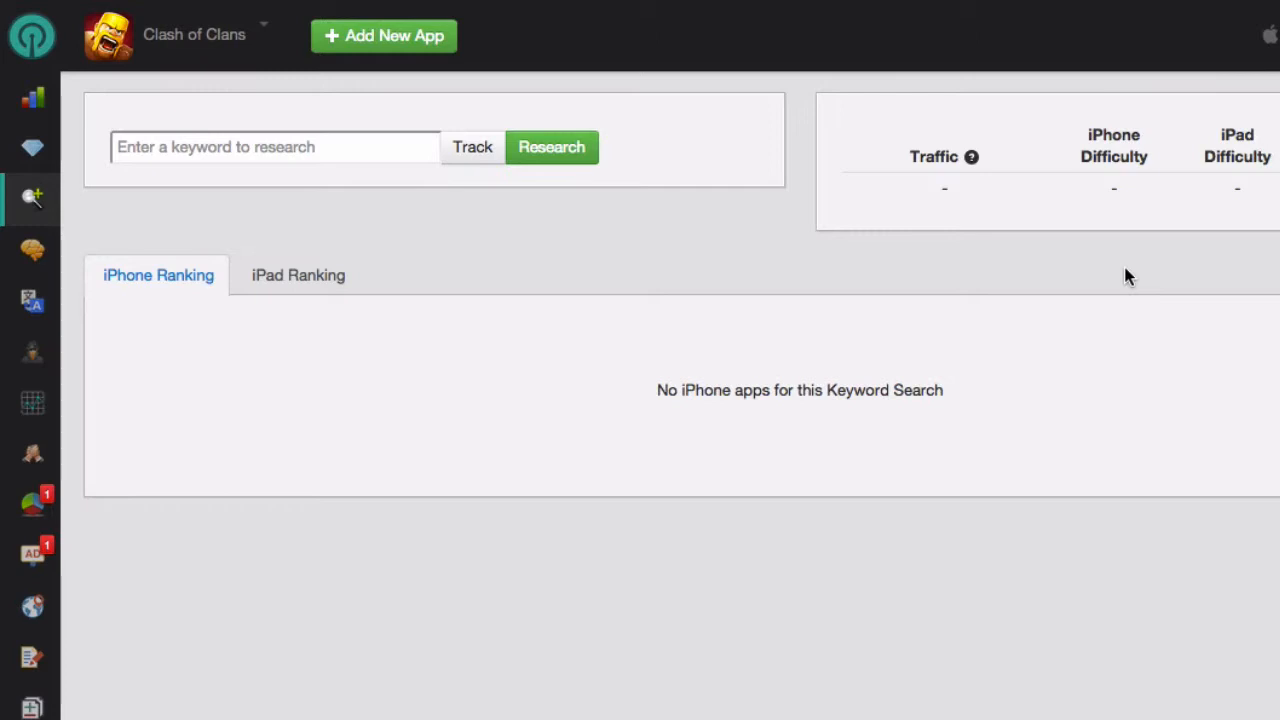
mouse_move(1070, 262)
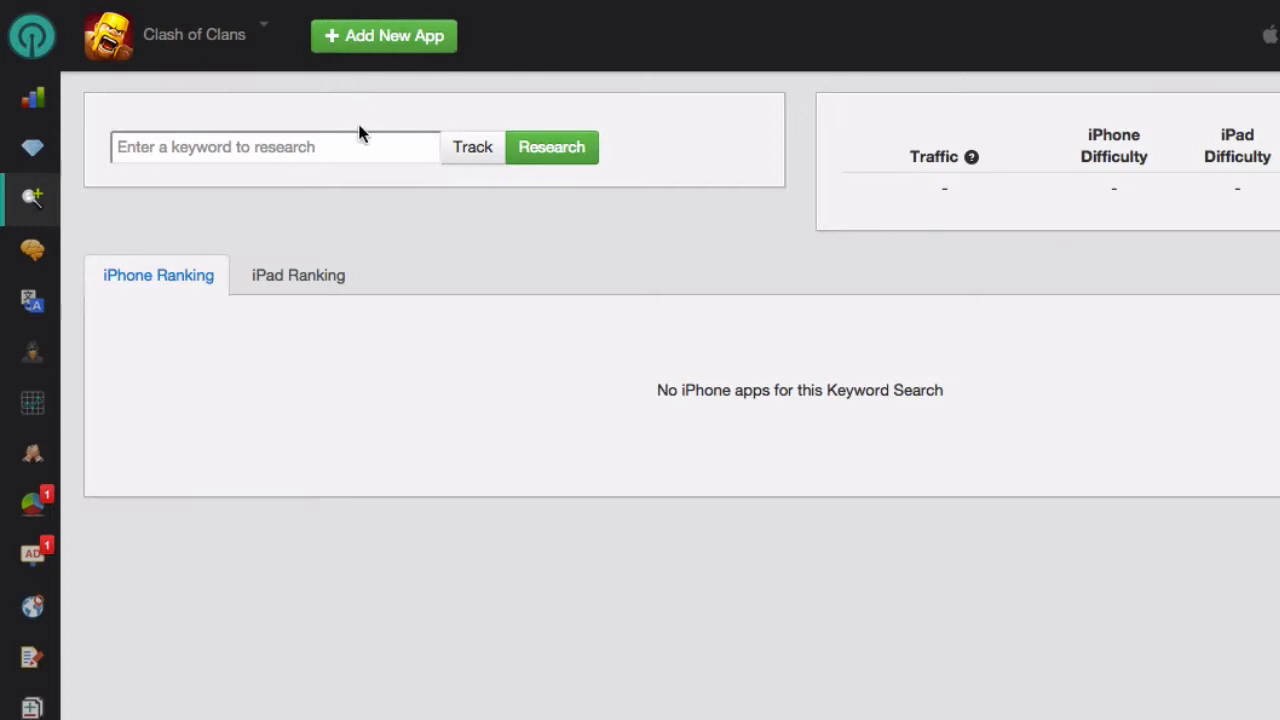
Research the keyword 'boxing' for Clash of Clans
text(boxing)
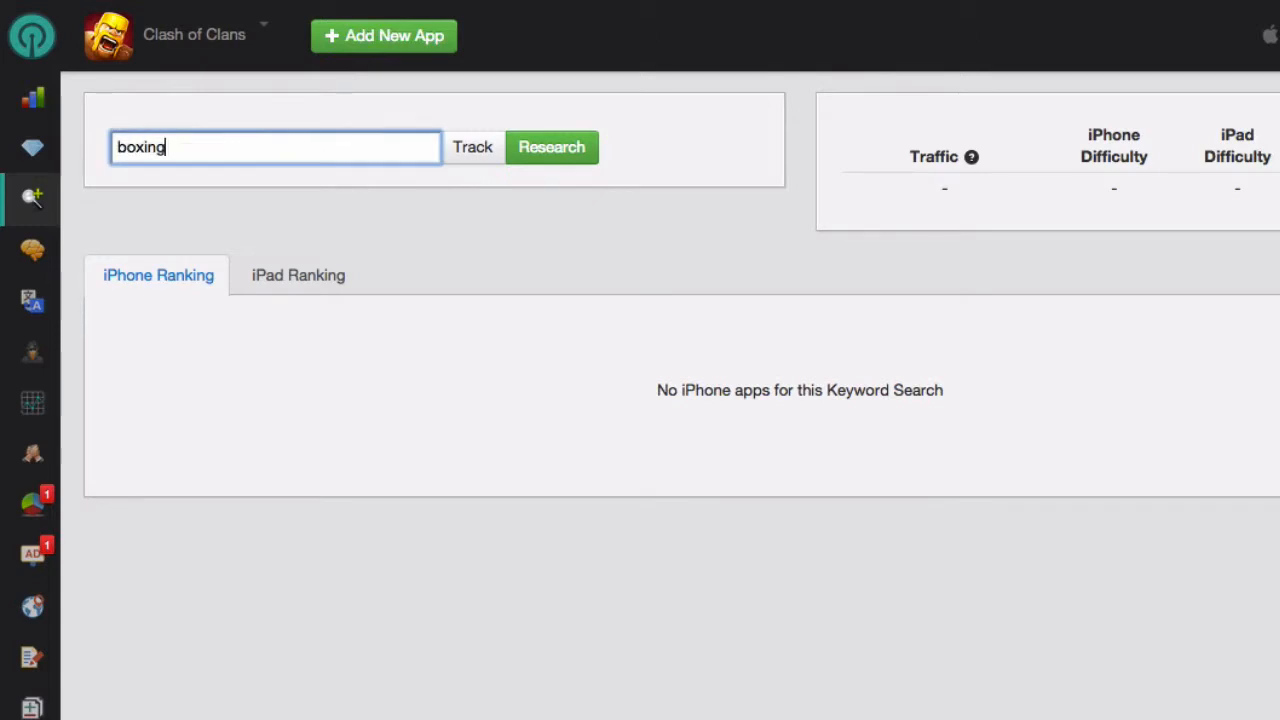
click(552, 148)
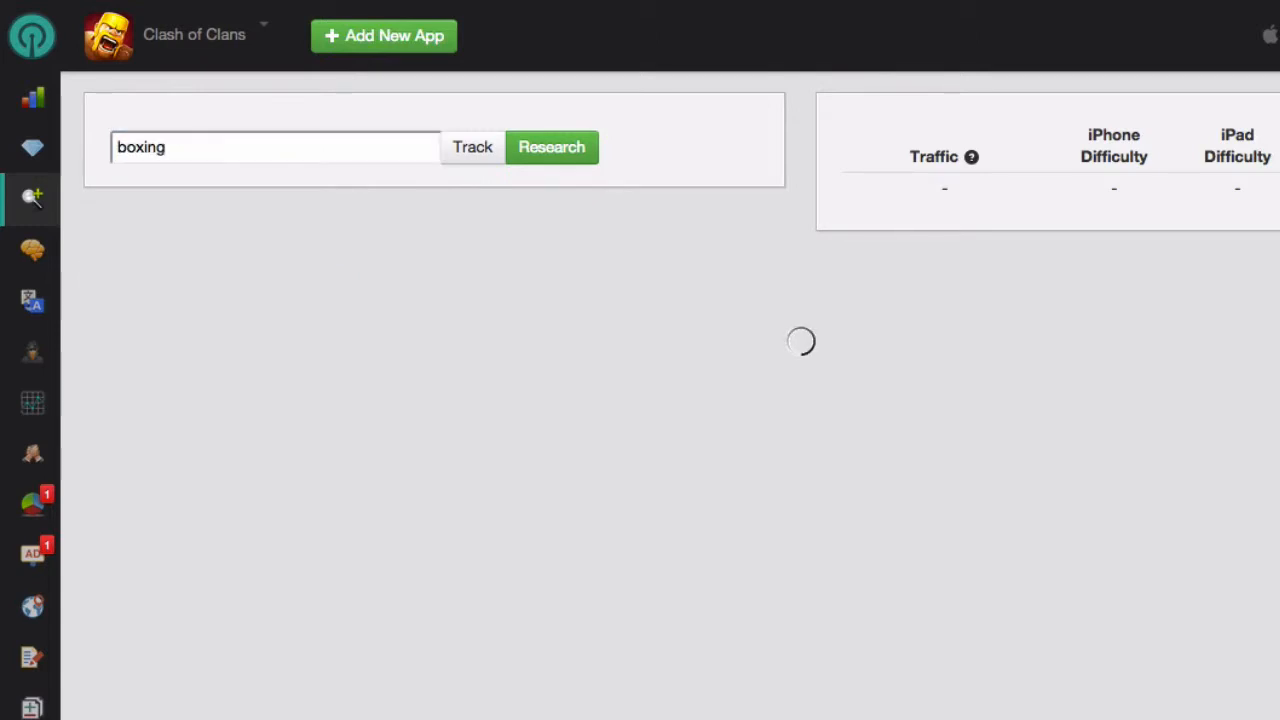
Review boxing's traffic, difficulty and top iPhone apps, then begin editing the keyword
click(552, 148)
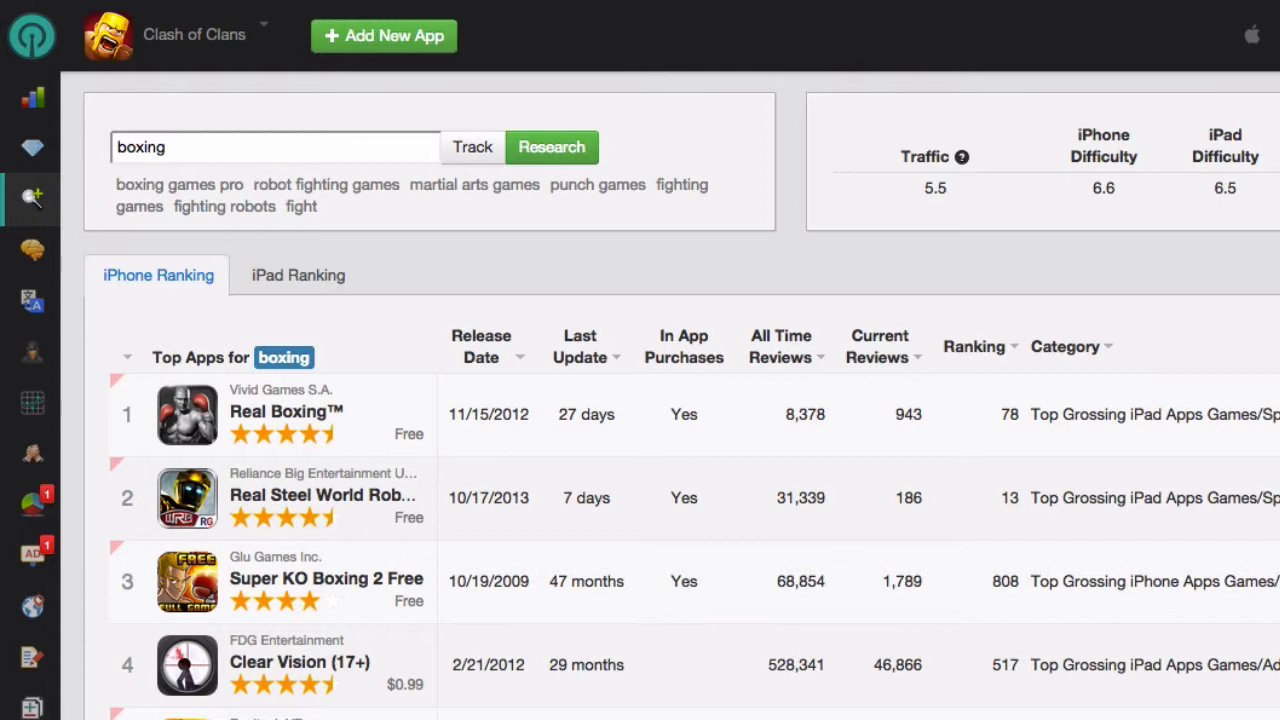
click(126, 356)
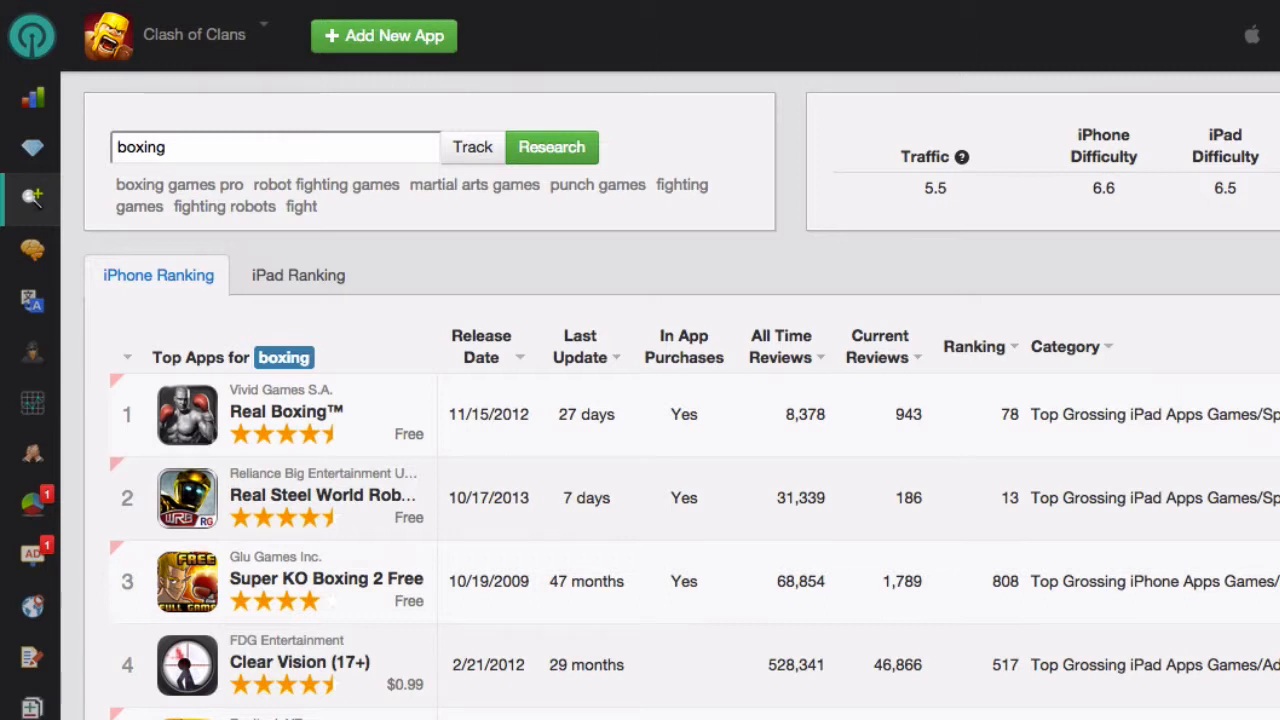
click(276, 148)
text(robot )
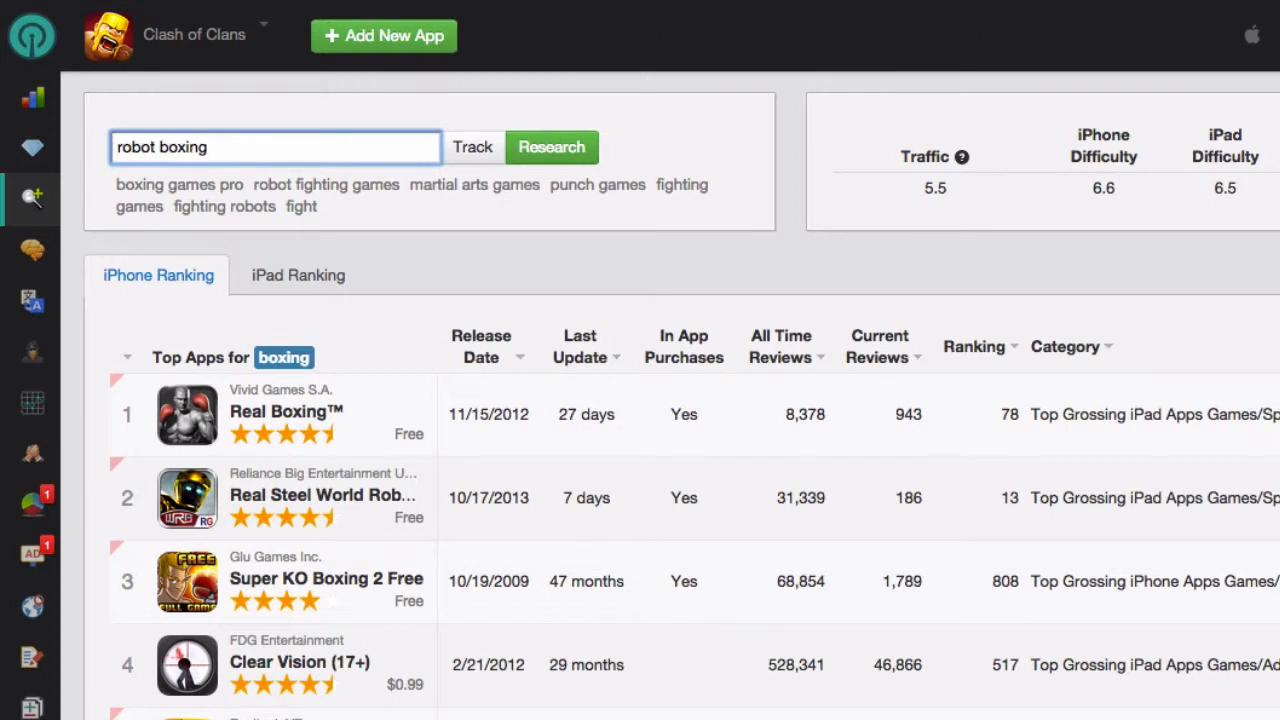
Research 'robot boxing', revealing traffic 2.6, iPhone difficulty 2.2 and iPad 2.0
click(552, 148)
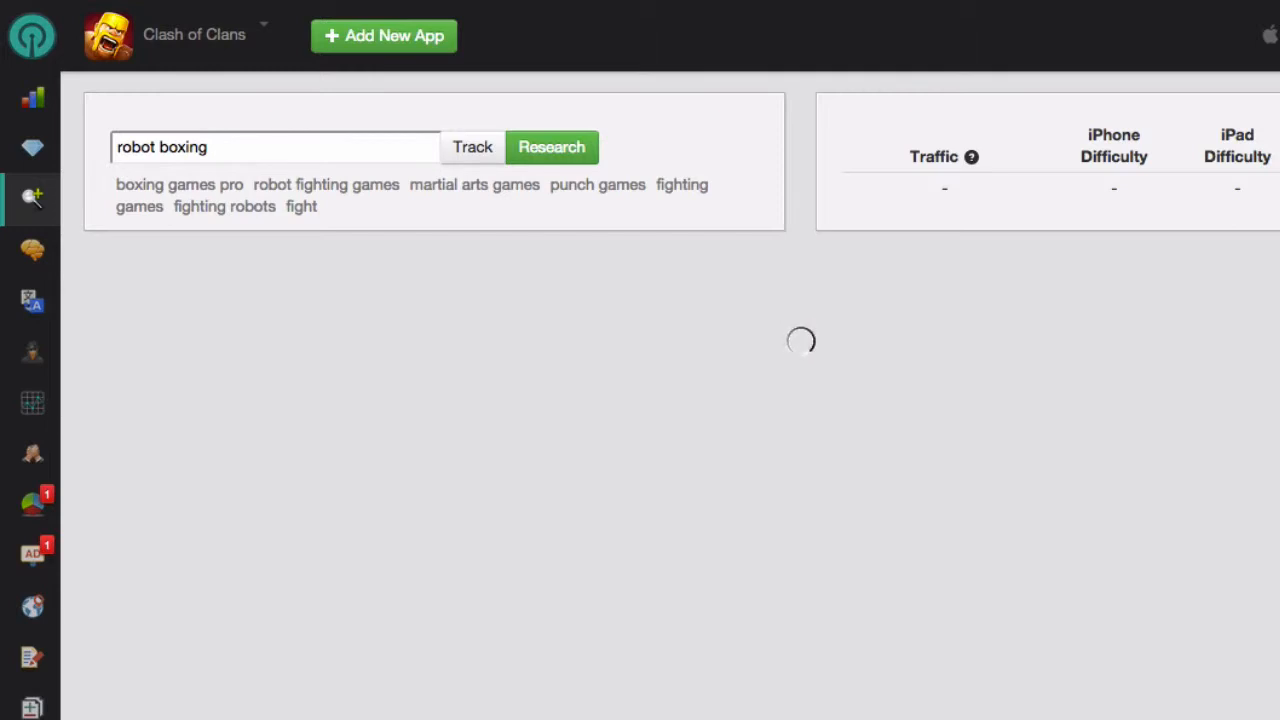
click(552, 148)
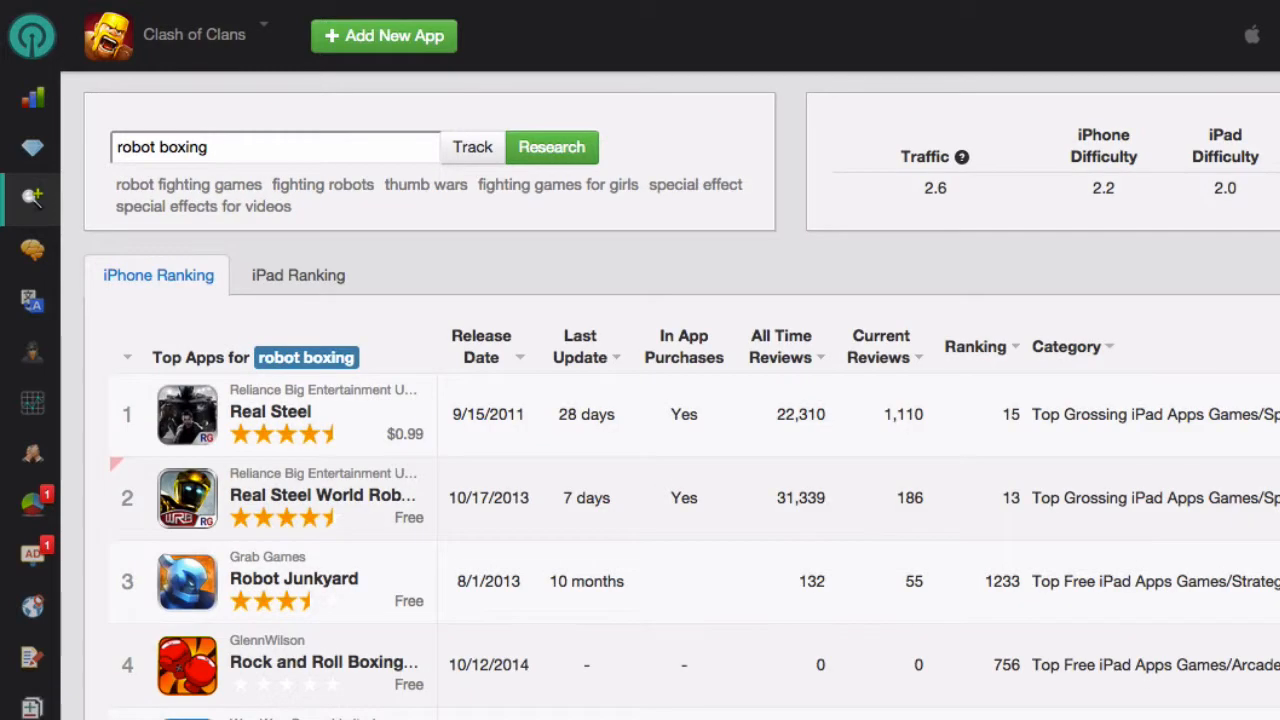